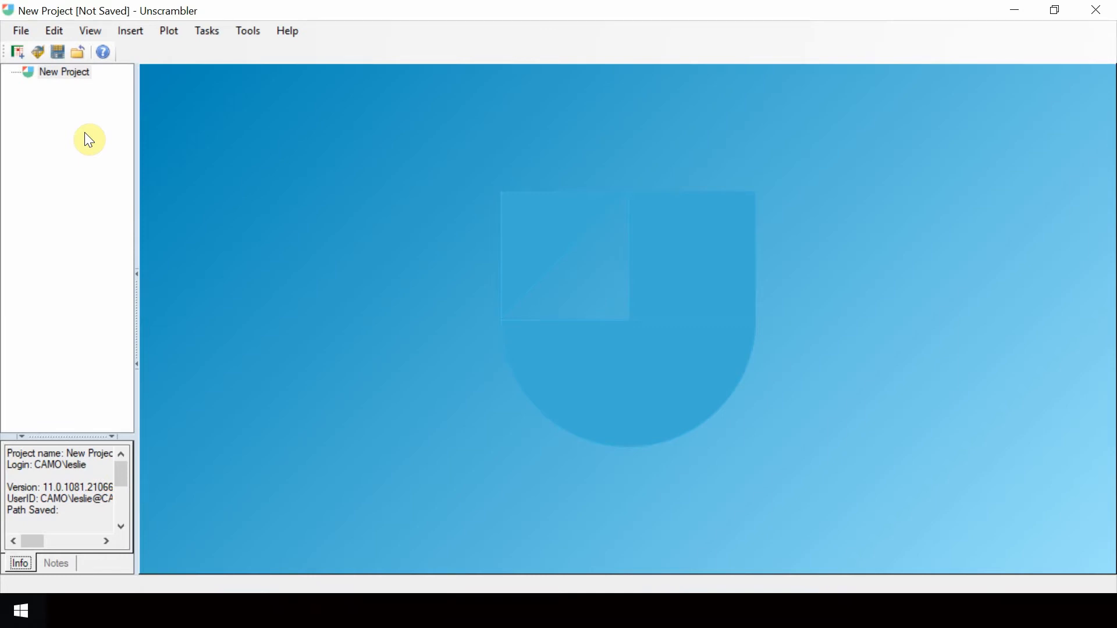
- Open the Python Scripting dialog for '1 test script' from the Tools menu
{"action": "left_click", "coordinate": [246, 30]}
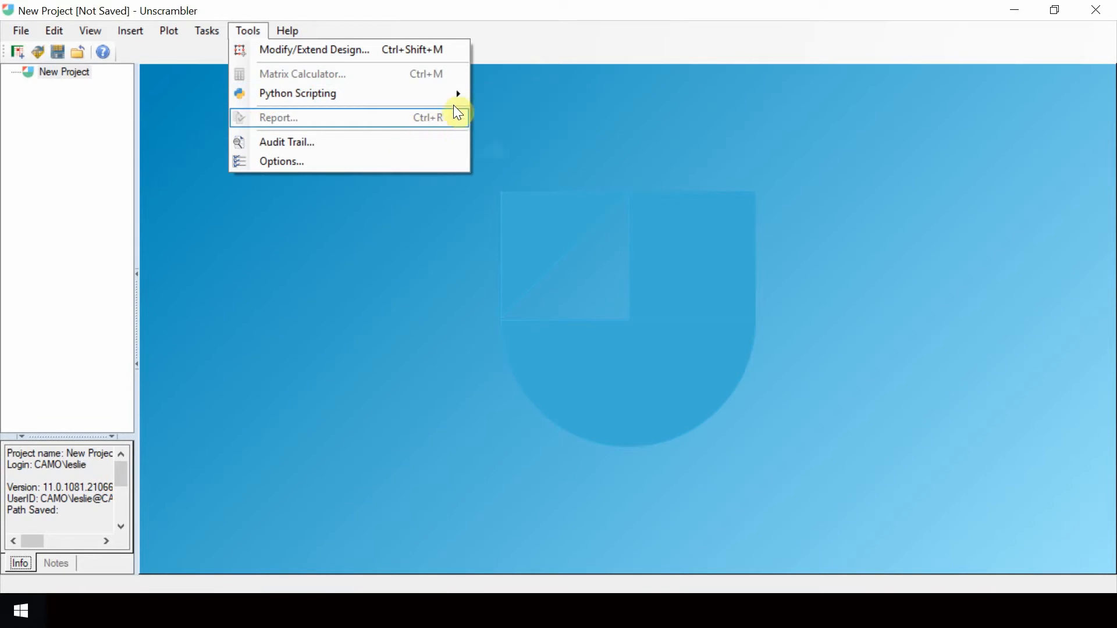
{"action": "mouse_move", "coordinate": [299, 93]}
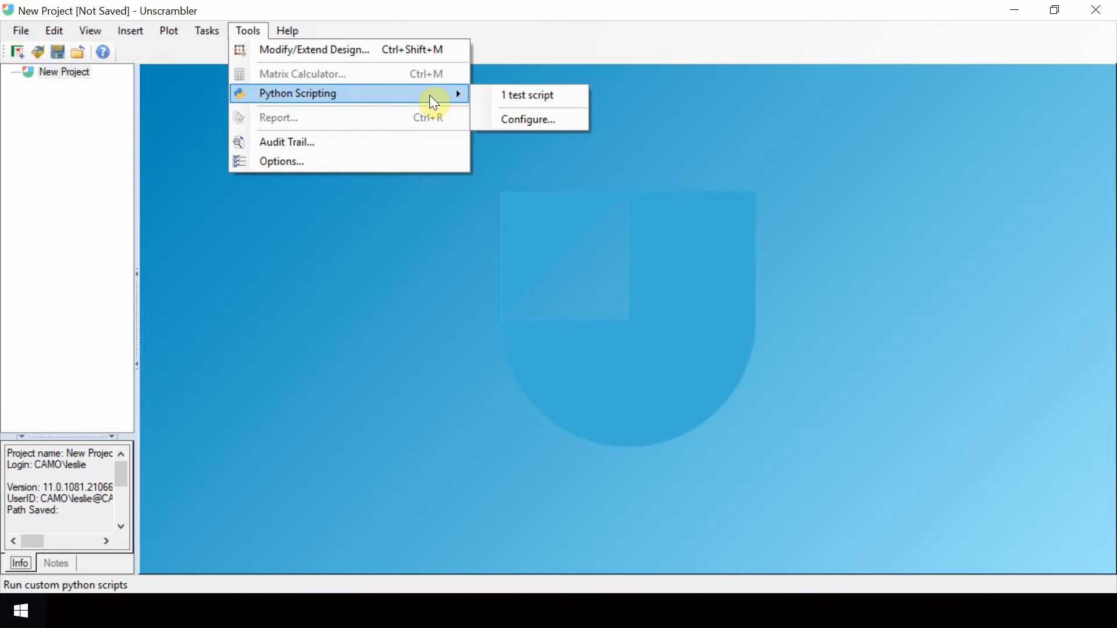
{"action": "mouse_move", "coordinate": [524, 95]}
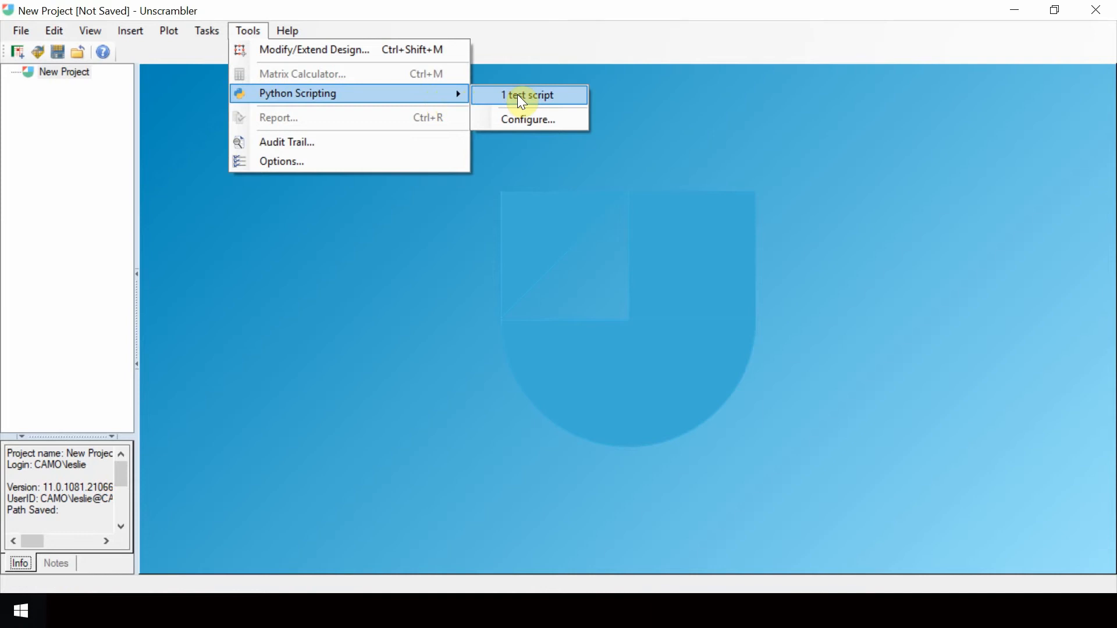
{"action": "mouse_move", "coordinate": [564, 103]}
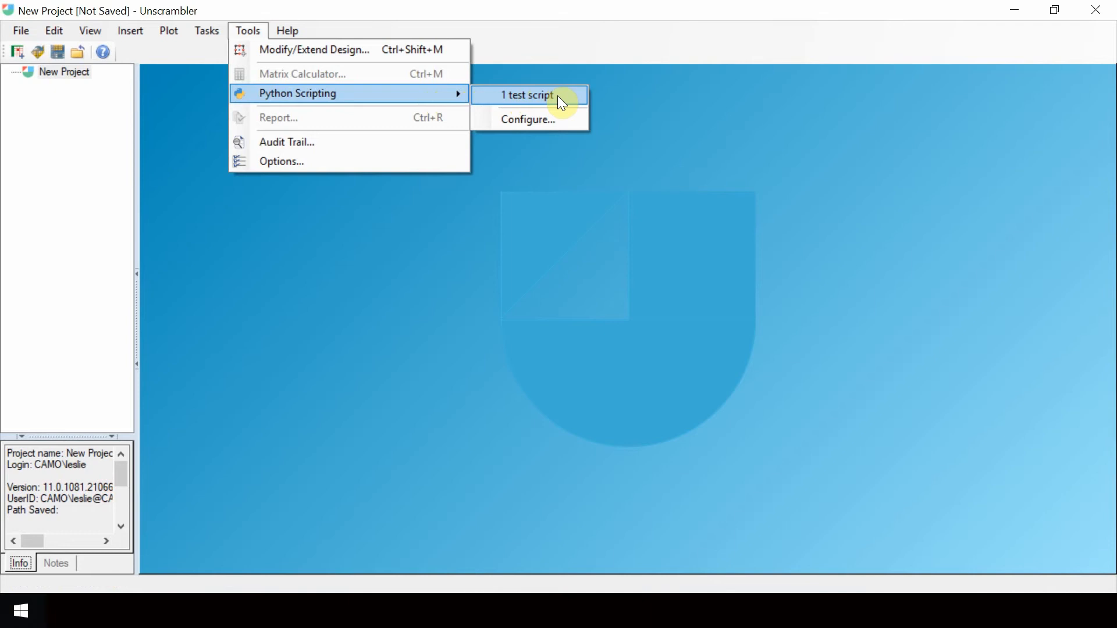
{"action": "left_click", "coordinate": [527, 94]}
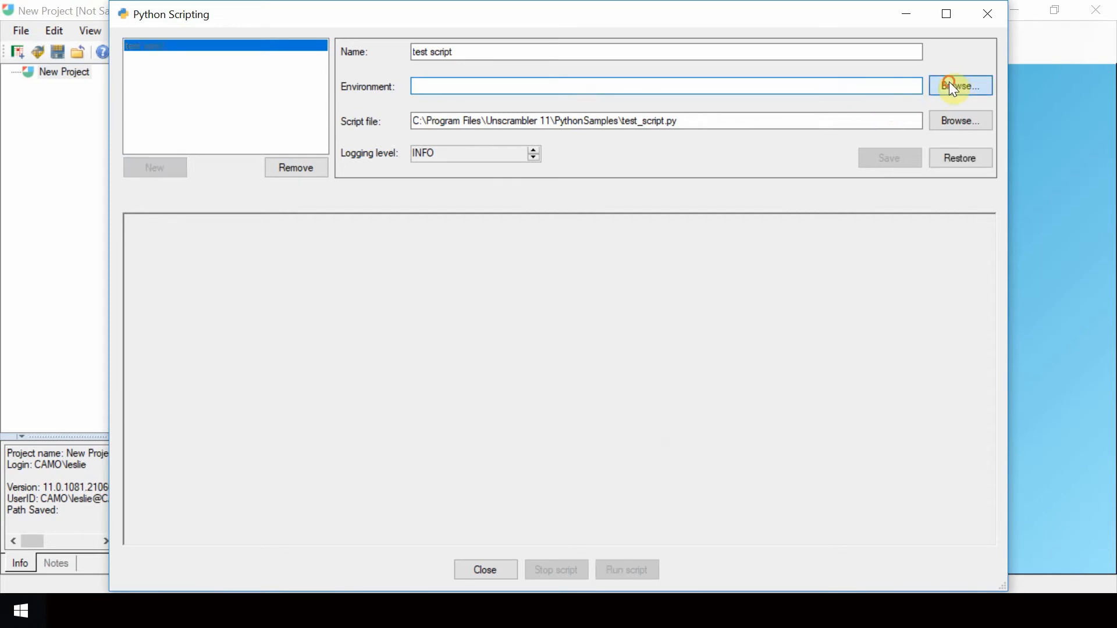
- Set the script's environment to python.exe in the Python38 folder via Browse
{"action": "left_click", "coordinate": [960, 86]}
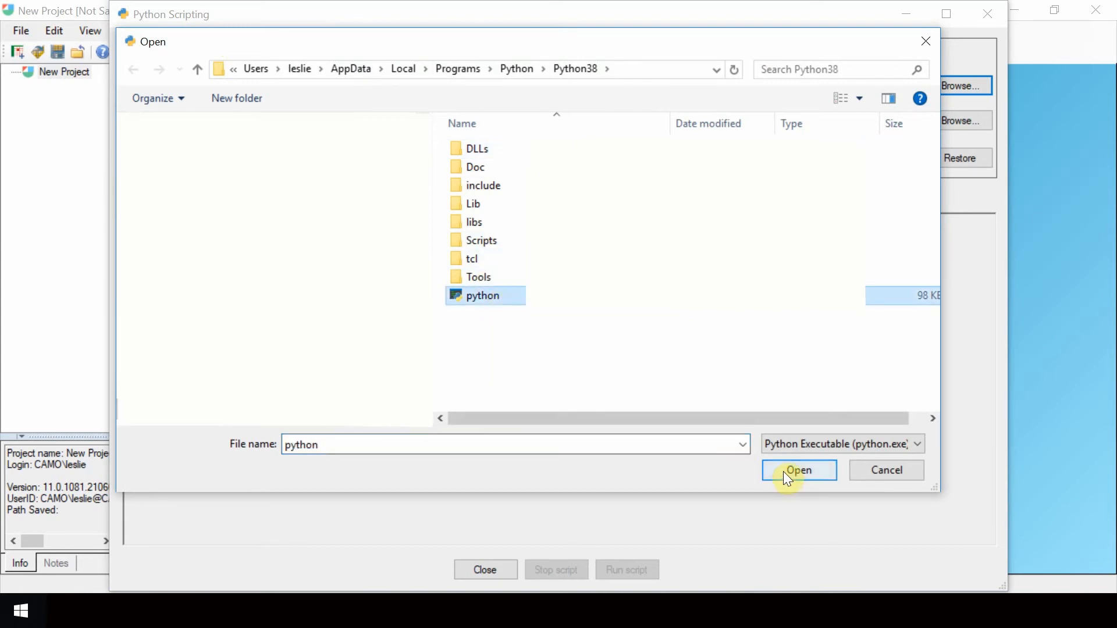
{"action": "left_click", "coordinate": [798, 470]}
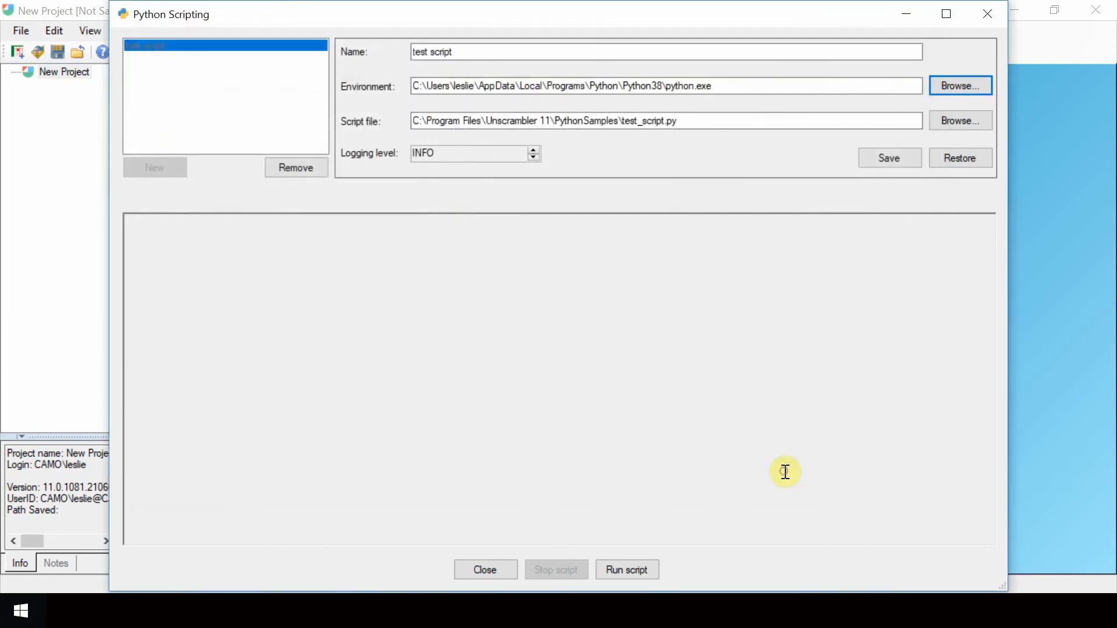
- Run the test script so the console logs Python version, packages, warnings and completion
{"action": "left_click", "coordinate": [626, 569]}
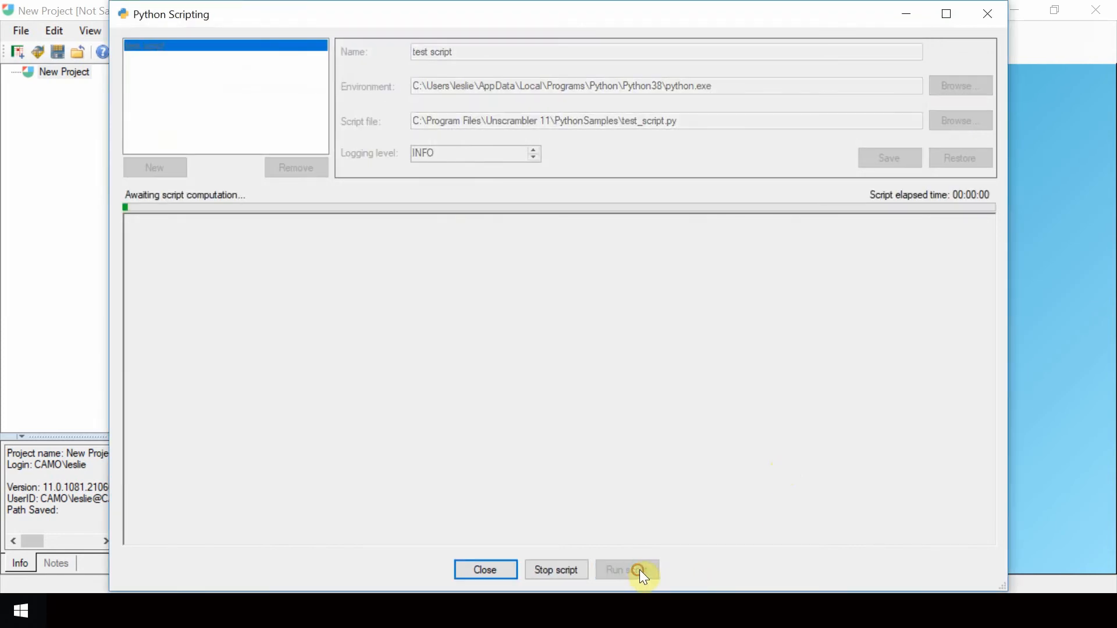
{"action": "left_click", "coordinate": [626, 569]}
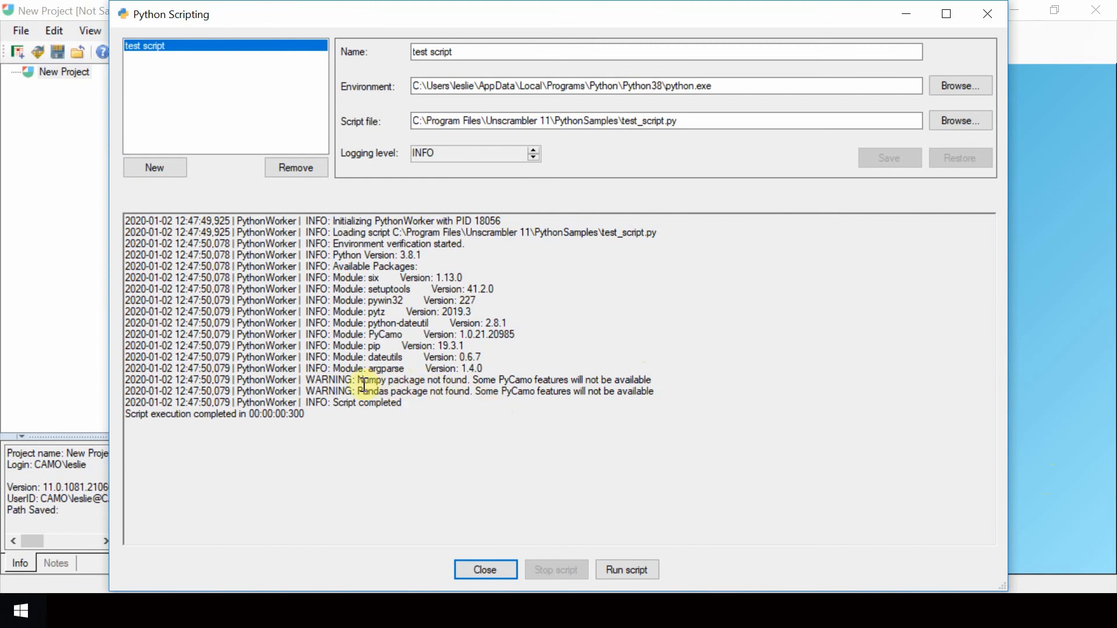
{"action": "mouse_move", "coordinate": [477, 414]}
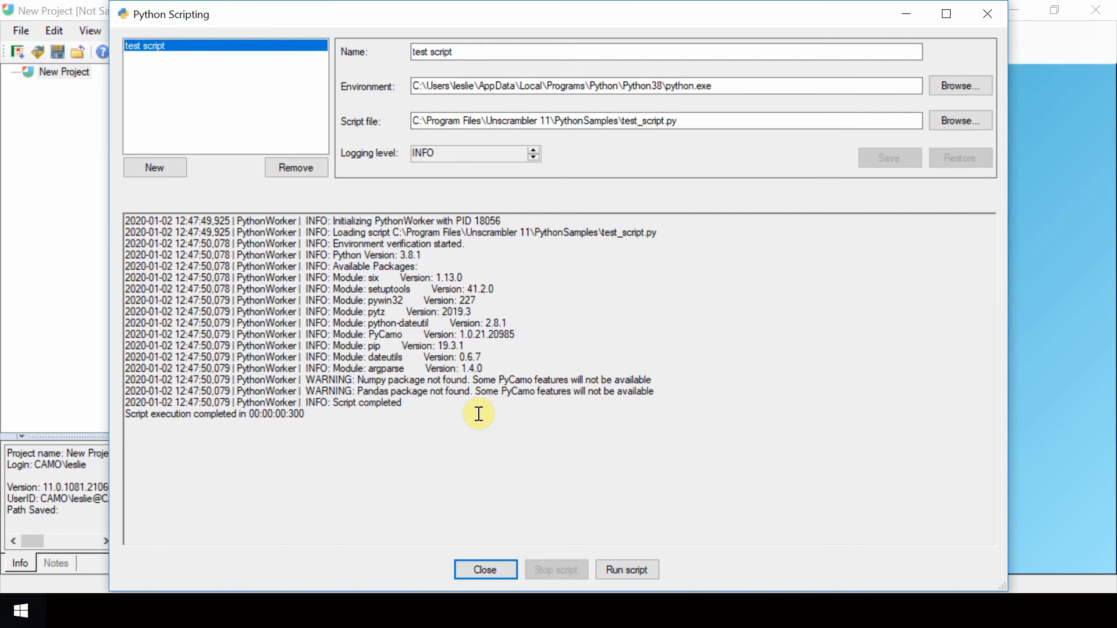
{"action": "mouse_move", "coordinate": [484, 416]}
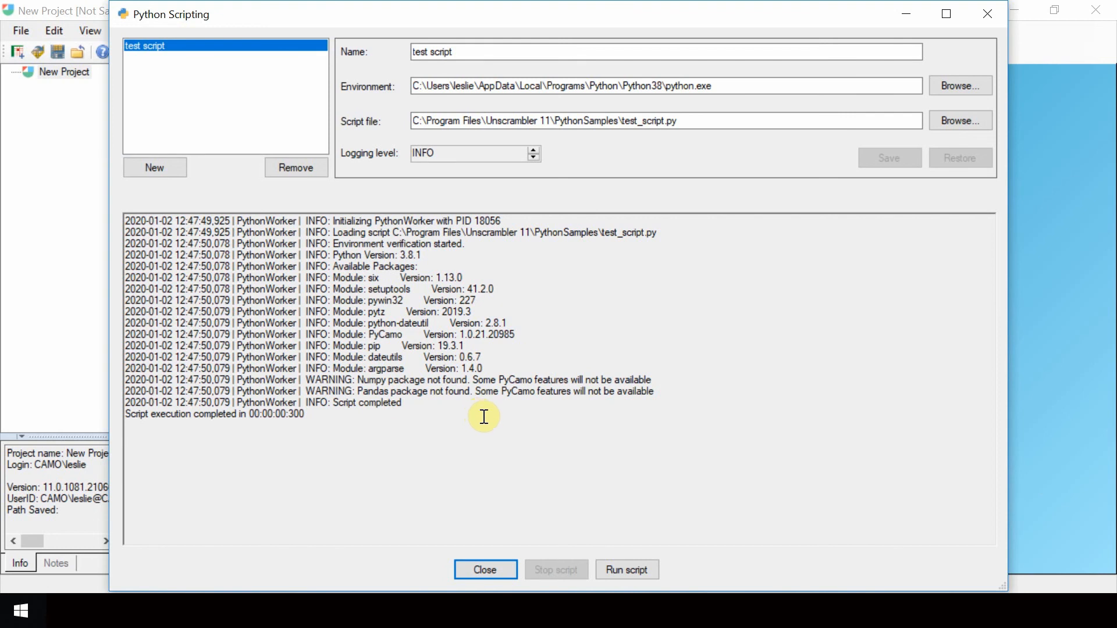